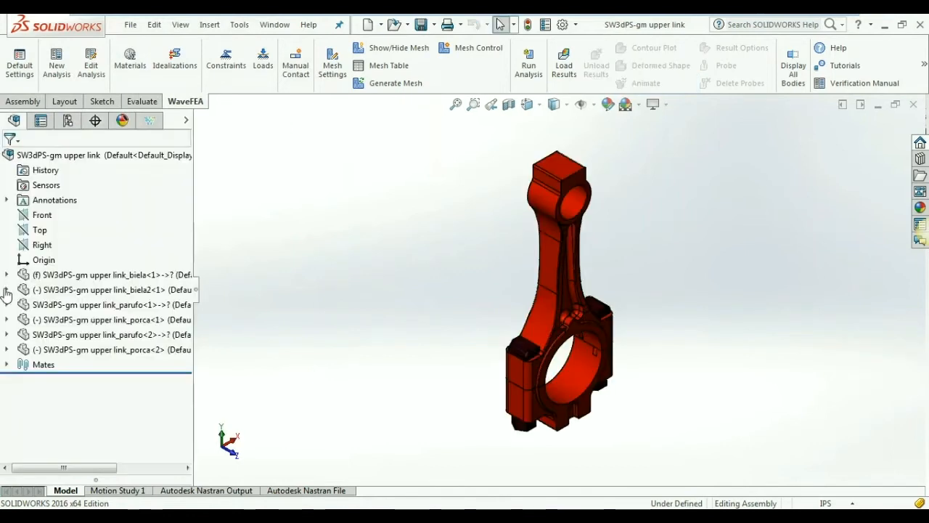
{"action": "mouse_move", "coordinate": [148, 120]}
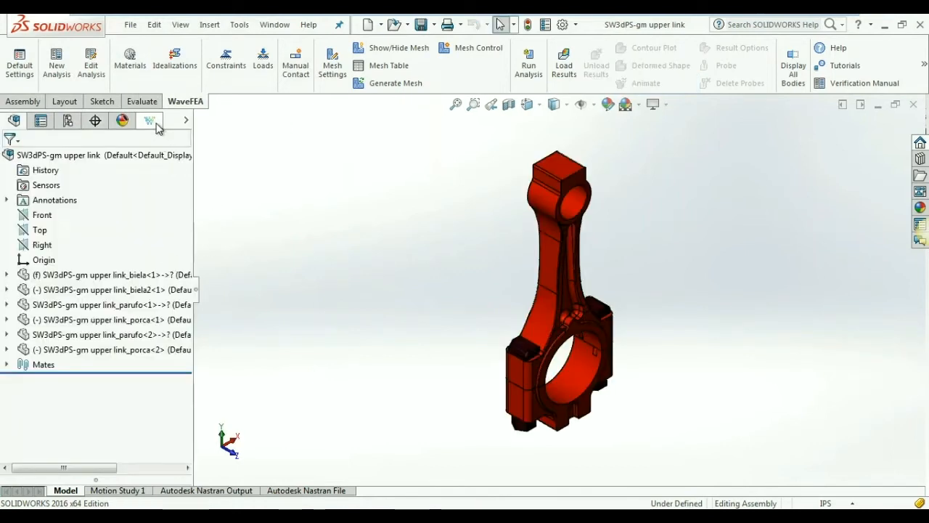
Choose English as the WaveFEA unit system and confirm it.
{"action": "left_click", "coordinate": [148, 119]}
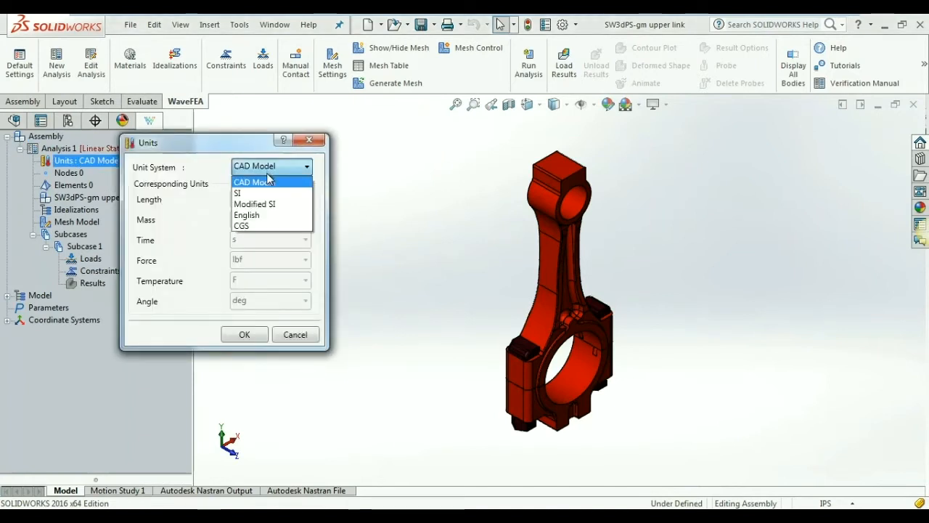
{"action": "left_click", "coordinate": [247, 215]}
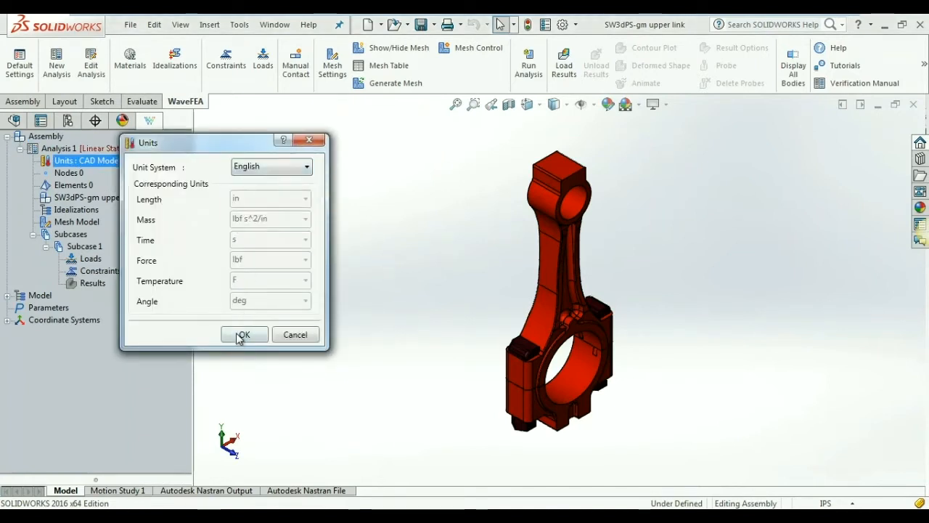
{"action": "left_click", "coordinate": [244, 334]}
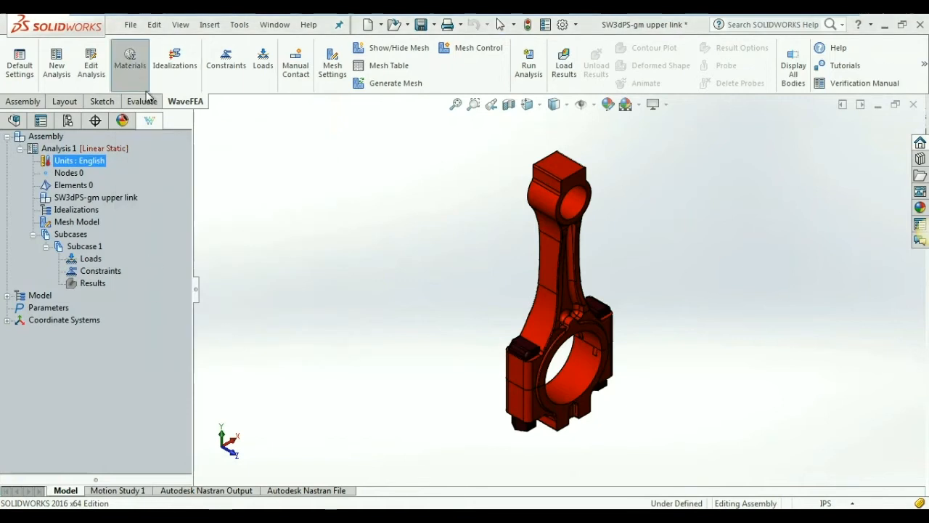
Load Steel-Cast into the material definition from the stell cast.nasmat database file.
{"action": "left_click", "coordinate": [129, 61]}
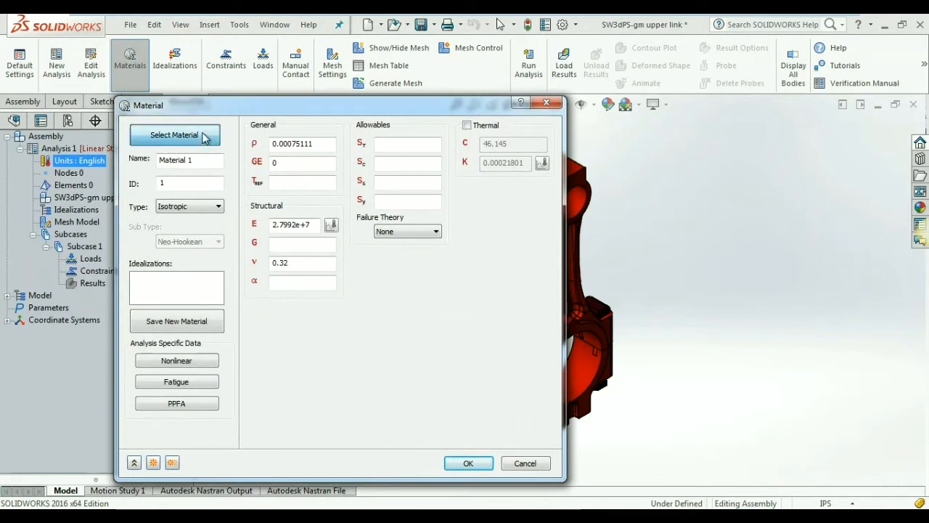
{"action": "left_click", "coordinate": [174, 133]}
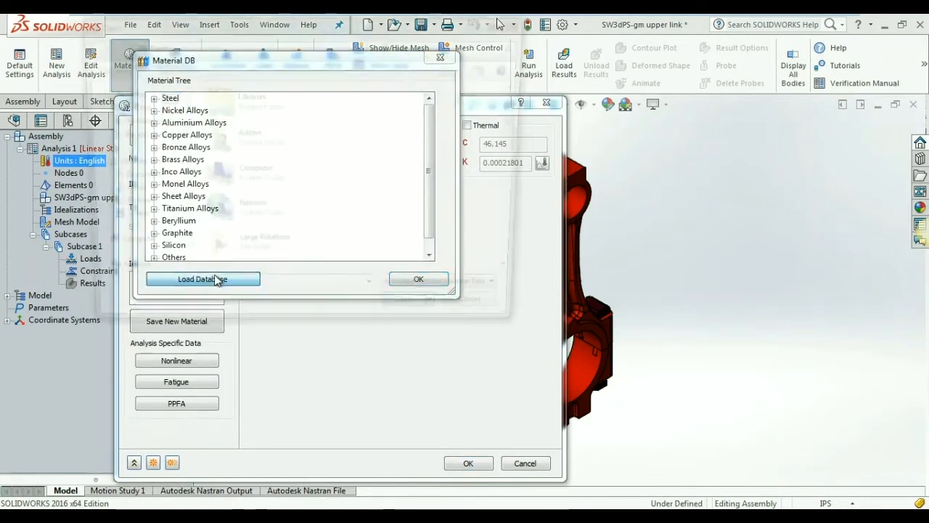
{"action": "left_click", "coordinate": [203, 279]}
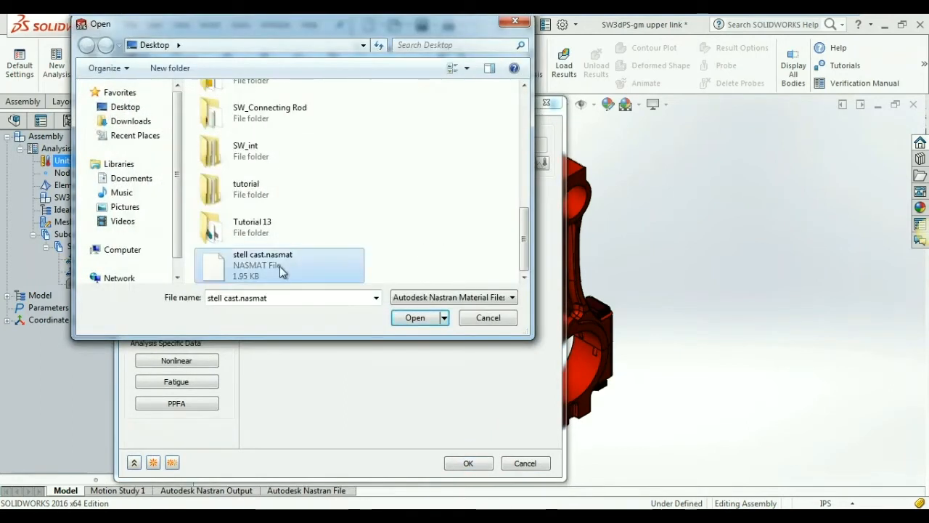
{"action": "left_click", "coordinate": [415, 316]}
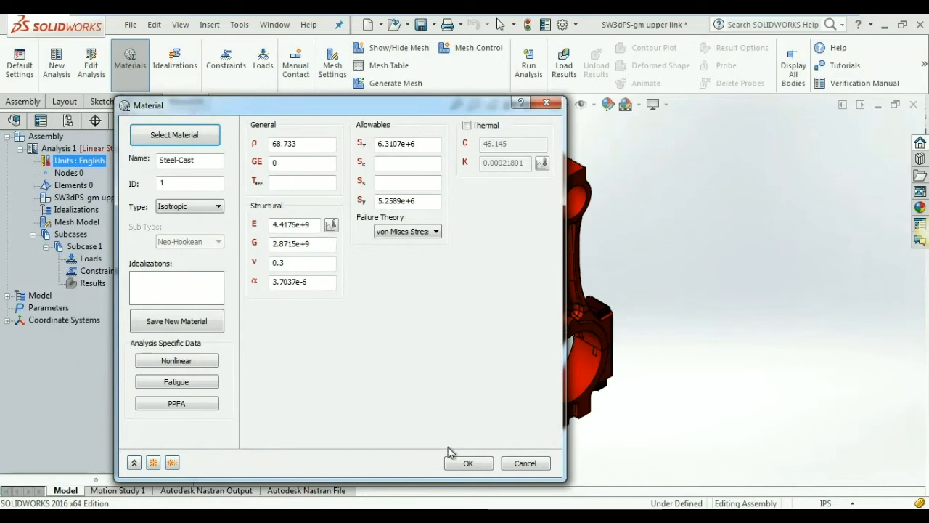
{"action": "mouse_move", "coordinate": [302, 144]}
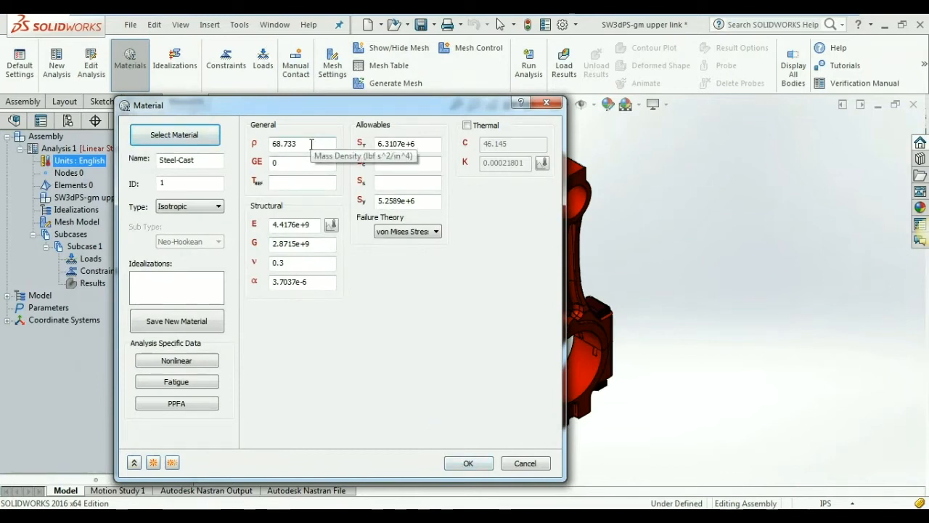
{"action": "mouse_move", "coordinate": [407, 418]}
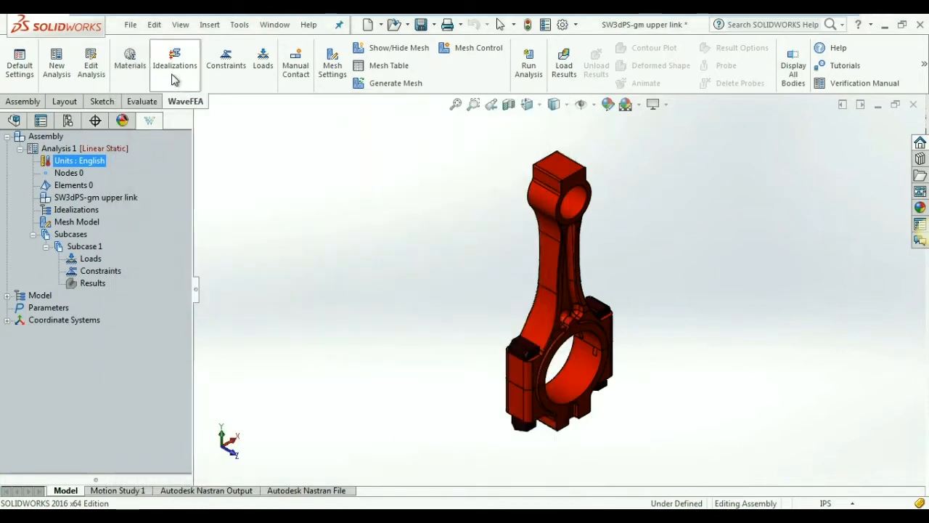
Create solid idealization Solid 1 with Steel-Cast associated to the upper link body.
{"action": "left_click", "coordinate": [174, 61]}
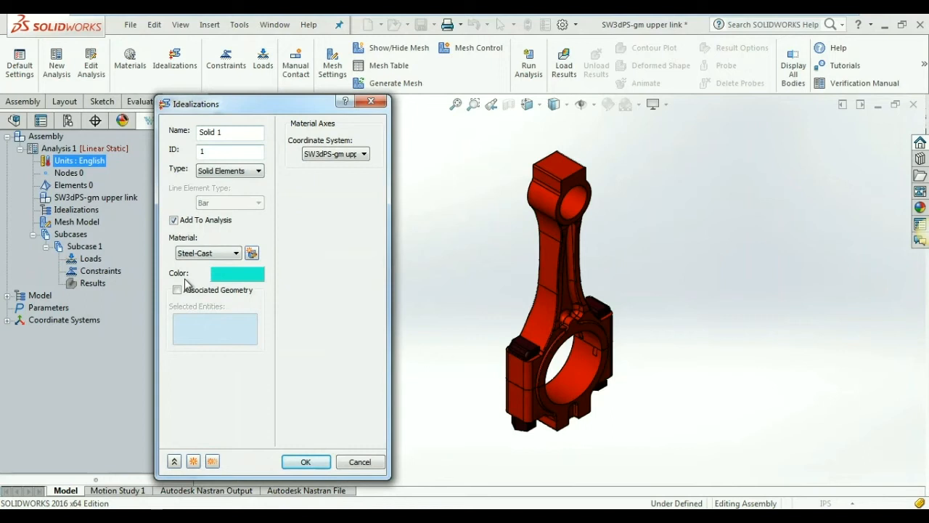
{"action": "left_click", "coordinate": [178, 289]}
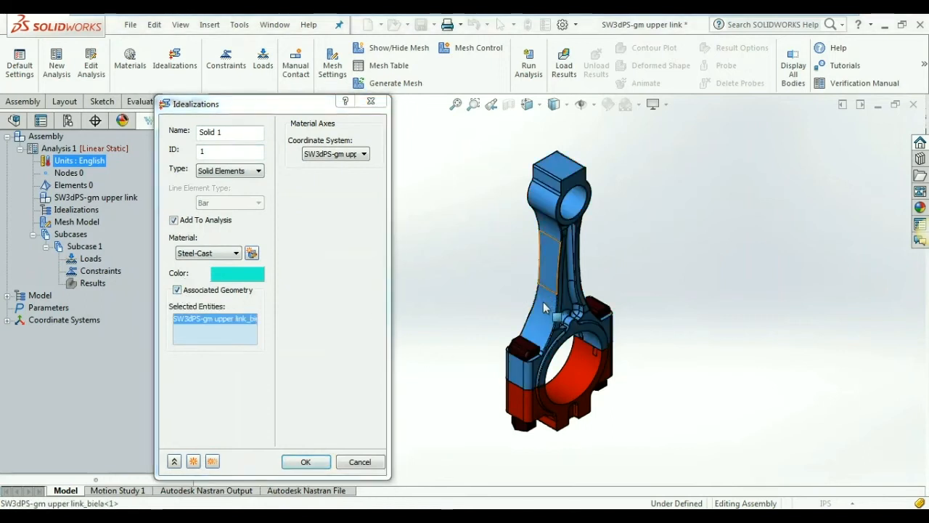
{"action": "left_click", "coordinate": [530, 406]}
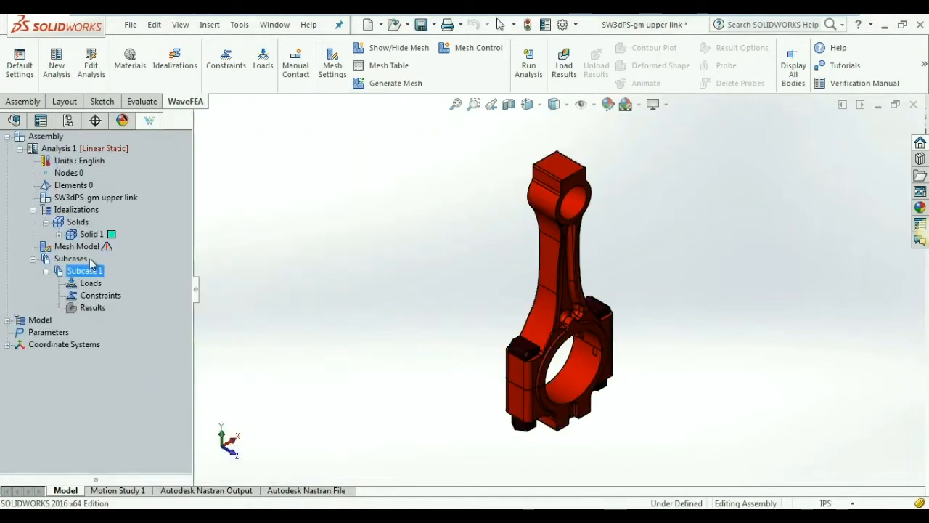
Generate a solid mesh with 0.2 in element size (14893 elements, 27474 nodes).
{"action": "left_click", "coordinate": [77, 247]}
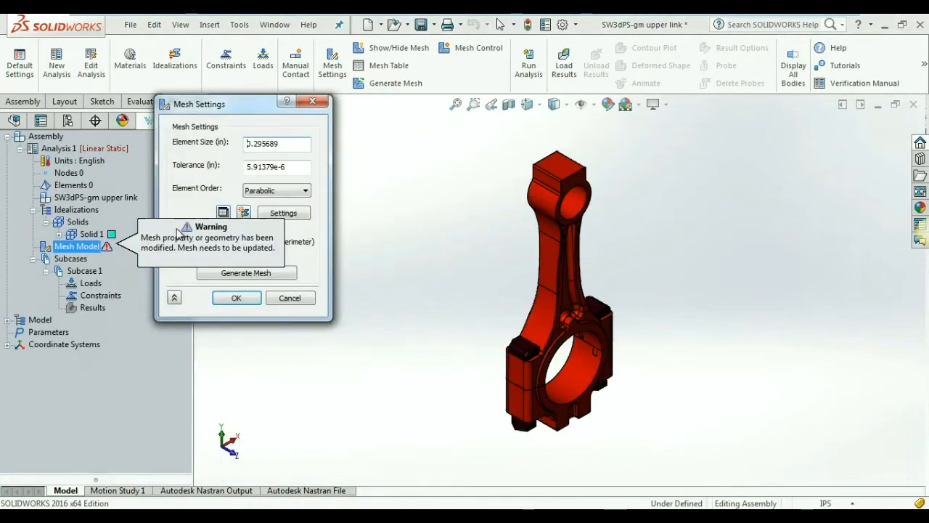
{"action": "triple_click", "coordinate": [276, 143]}
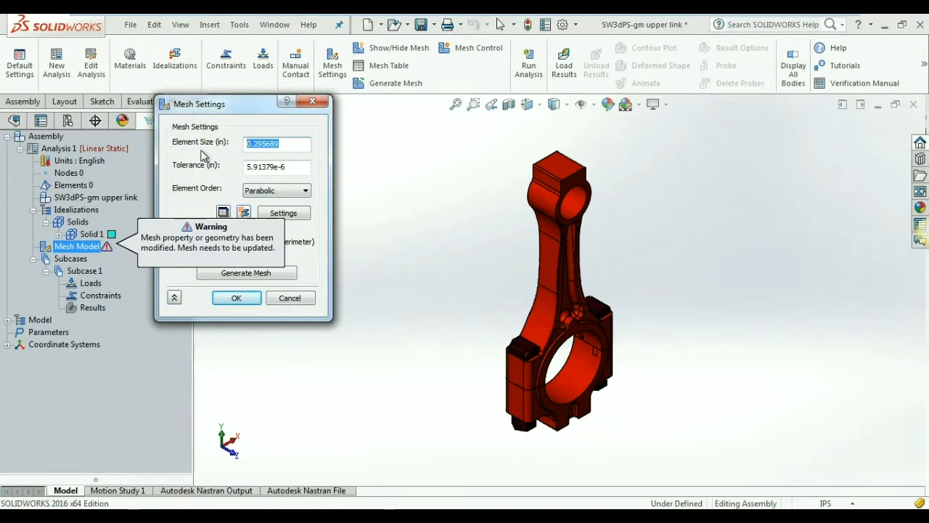
{"action": "type", "text": "0.2"}
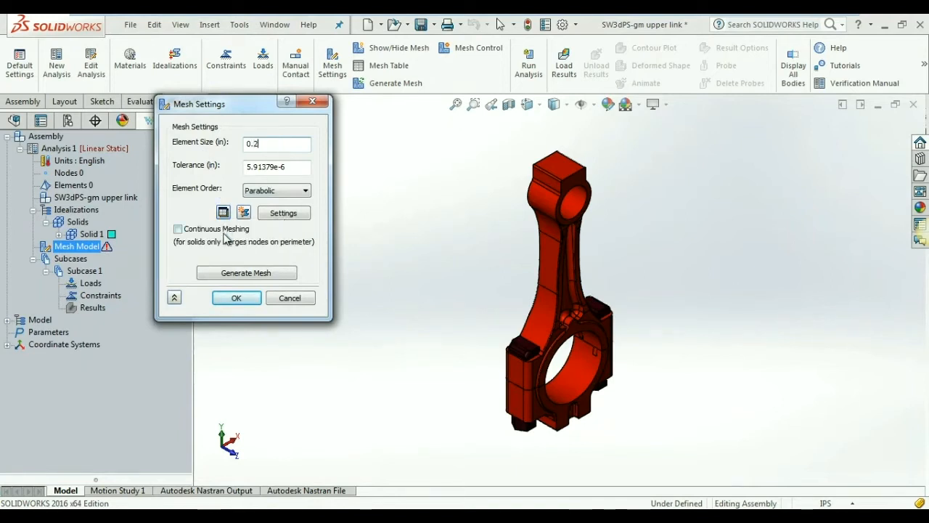
{"action": "left_click", "coordinate": [245, 273]}
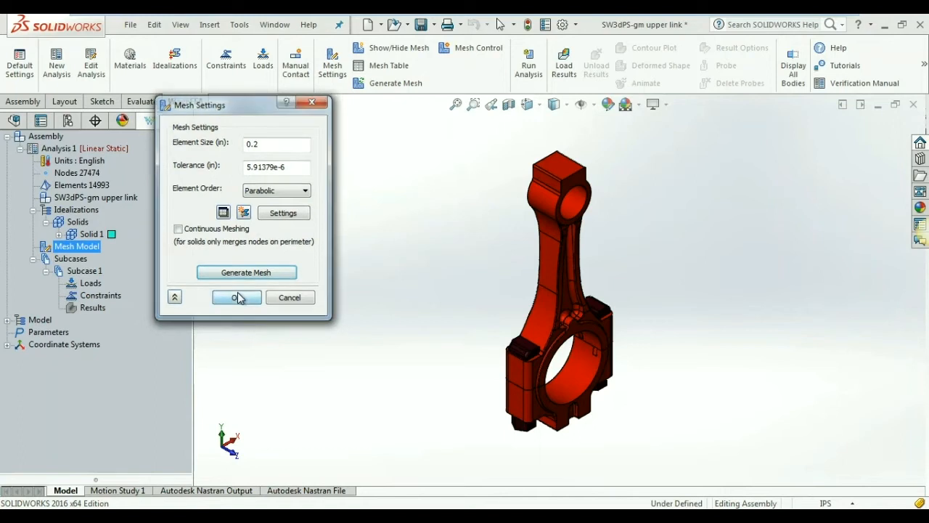
{"action": "left_click", "coordinate": [235, 296]}
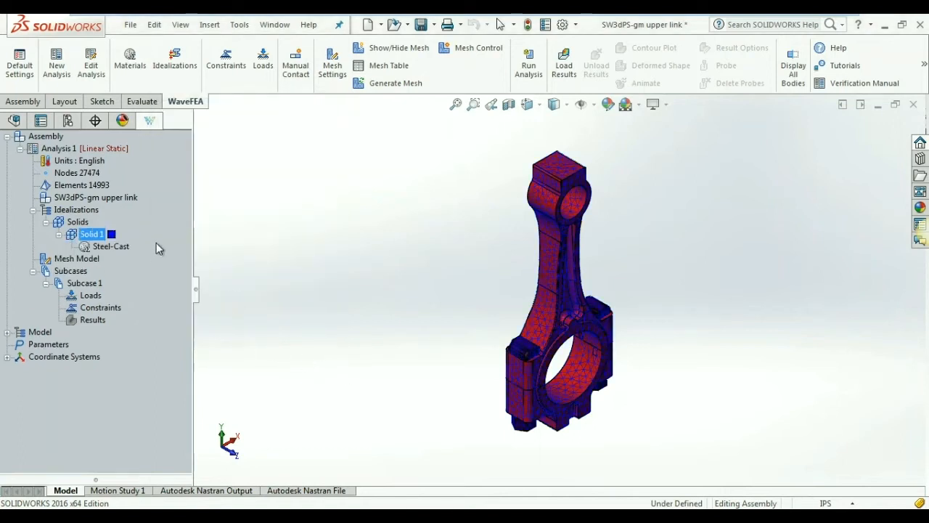
{"action": "mouse_move", "coordinate": [227, 61]}
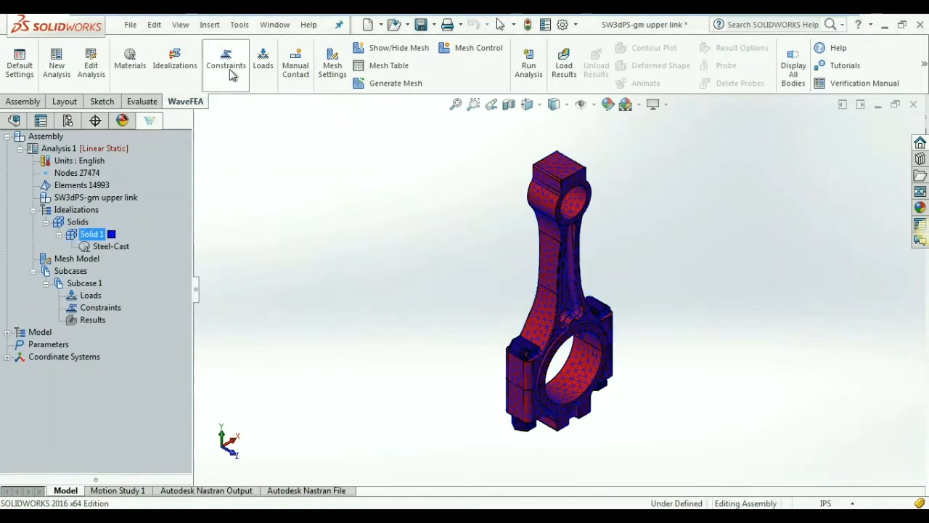
Define Load 1 as a -200 lbf Fy force on the small-end face of the rod.
{"action": "left_click", "coordinate": [225, 64]}
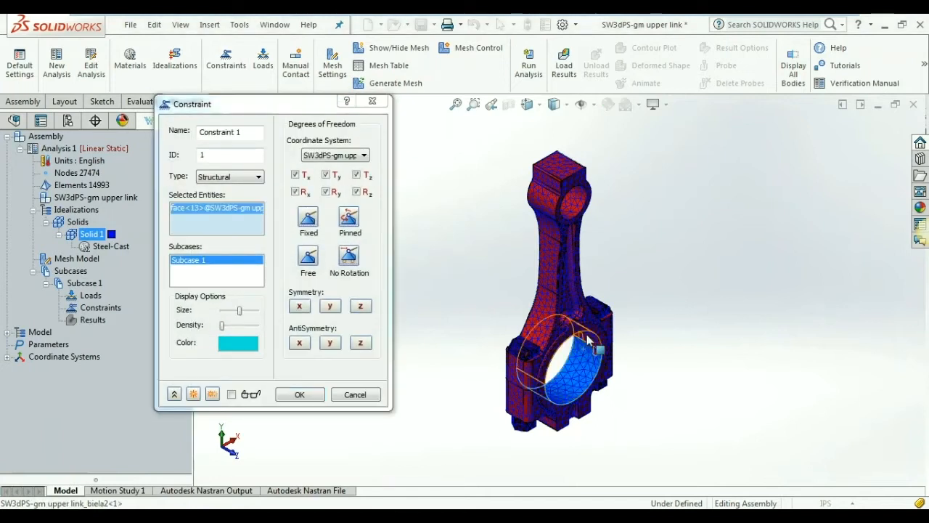
{"action": "left_click", "coordinate": [595, 348]}
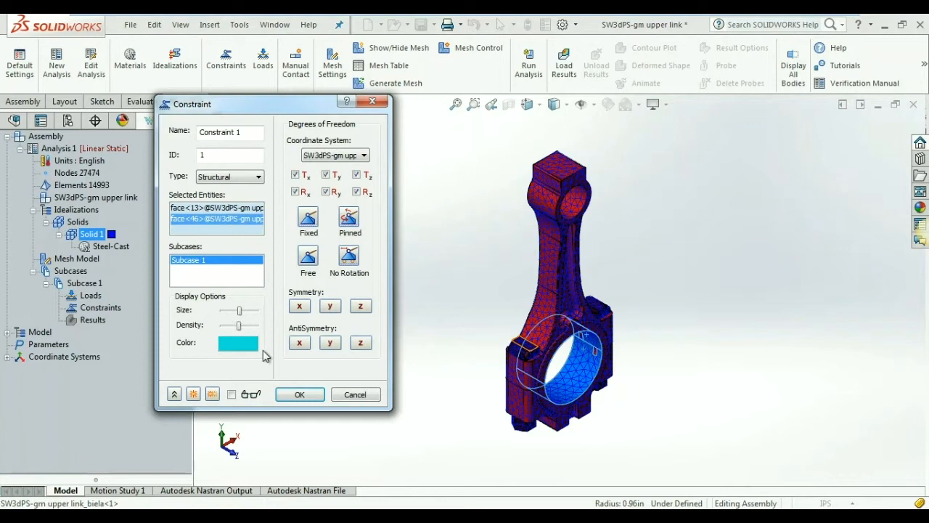
{"action": "left_click", "coordinate": [299, 395]}
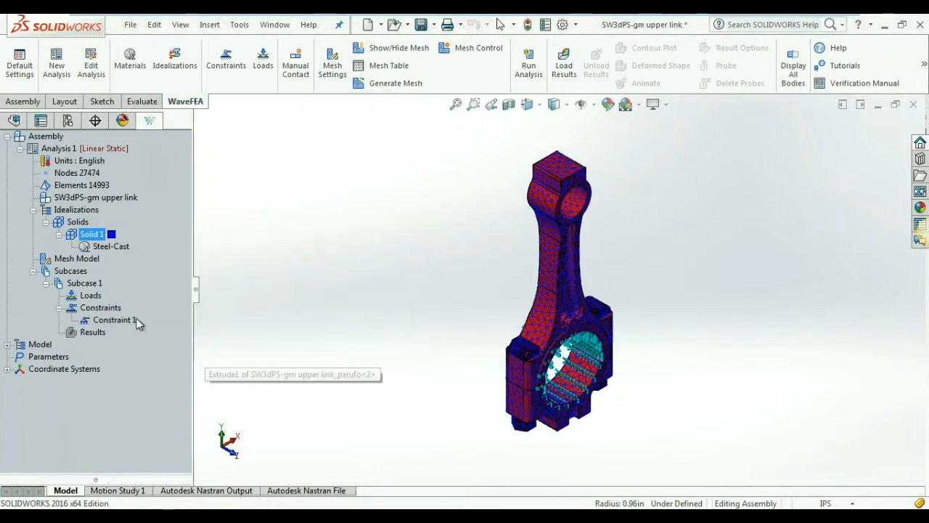
{"action": "left_click", "coordinate": [90, 295]}
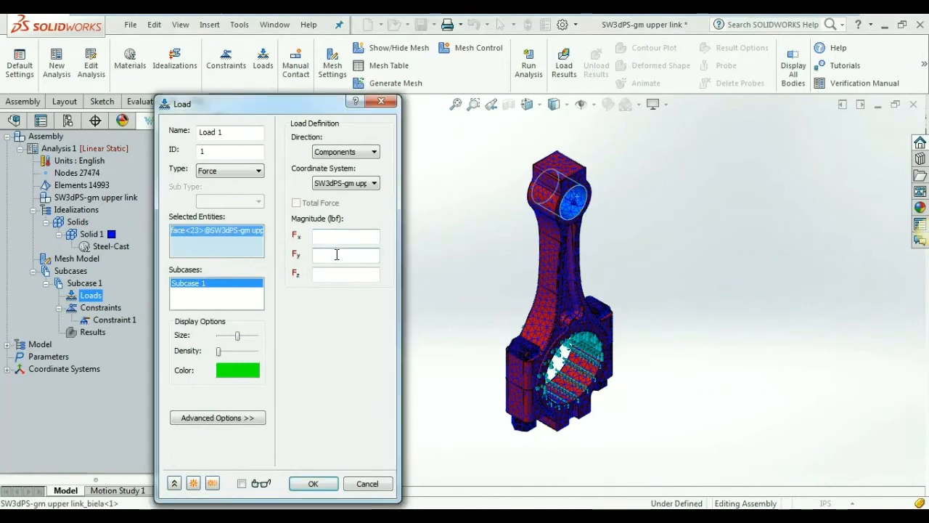
{"action": "type", "text": "-200"}
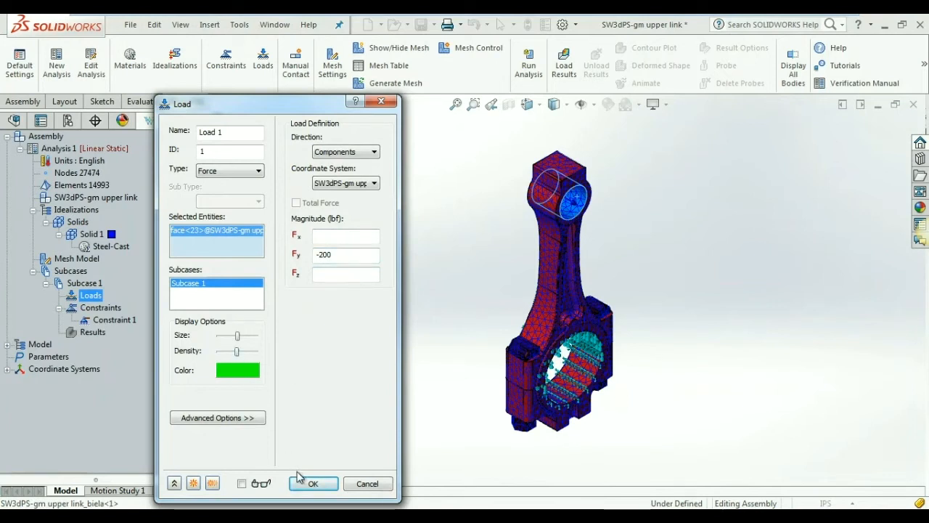
{"action": "left_click", "coordinate": [313, 484]}
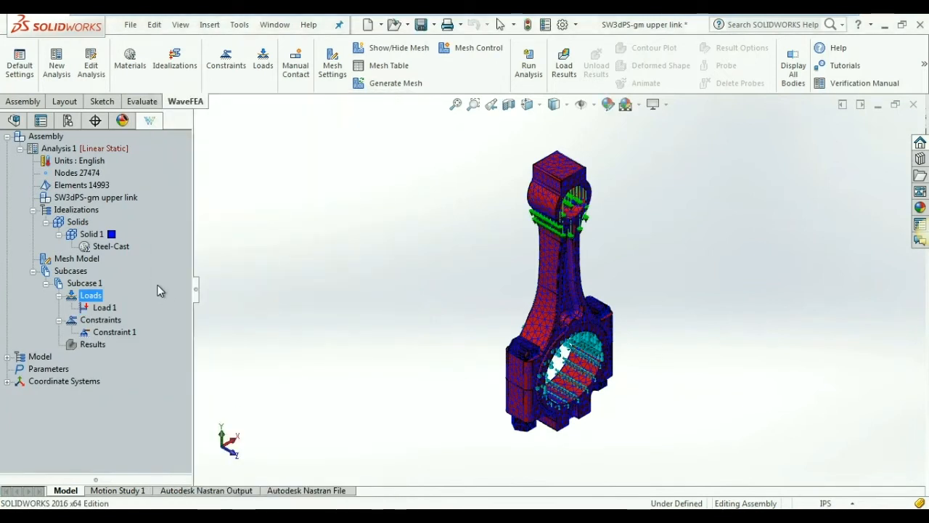
{"action": "mouse_move", "coordinate": [311, 383]}
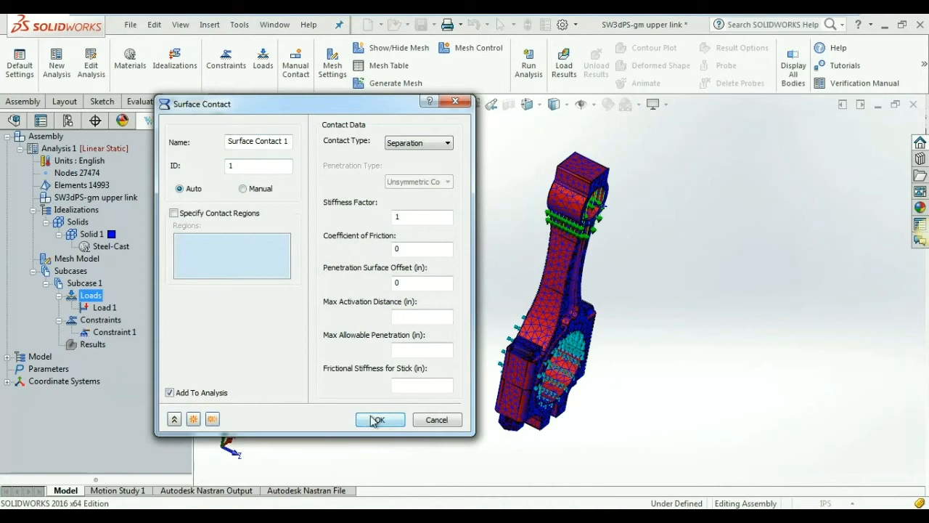
Confirm Surface Contact 1 as Separation and run the Nastran analysis to get results.
{"action": "left_click", "coordinate": [379, 420]}
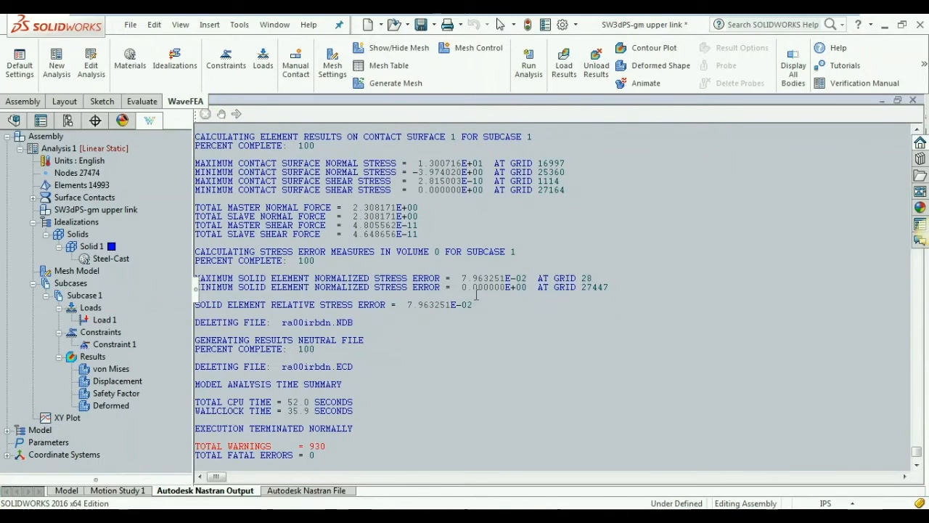
{"action": "left_click", "coordinate": [110, 369]}
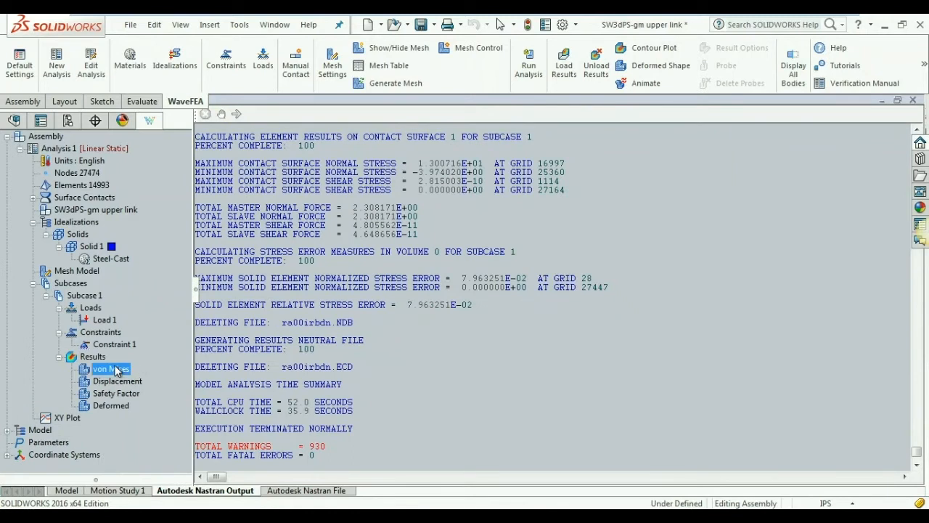
{"action": "left_click", "coordinate": [66, 490]}
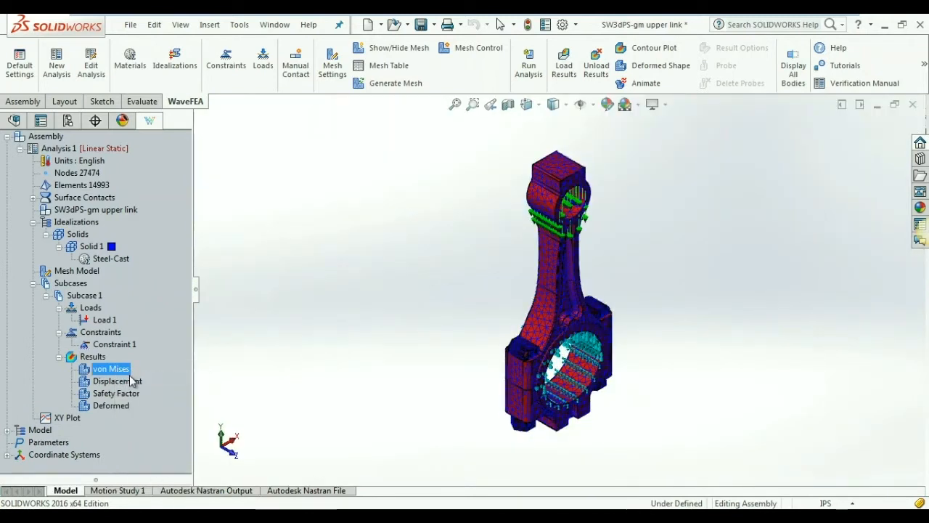
Display and animate the von Mises contour, peaking about 1484 psi at the small end.
{"action": "double_click", "coordinate": [110, 368]}
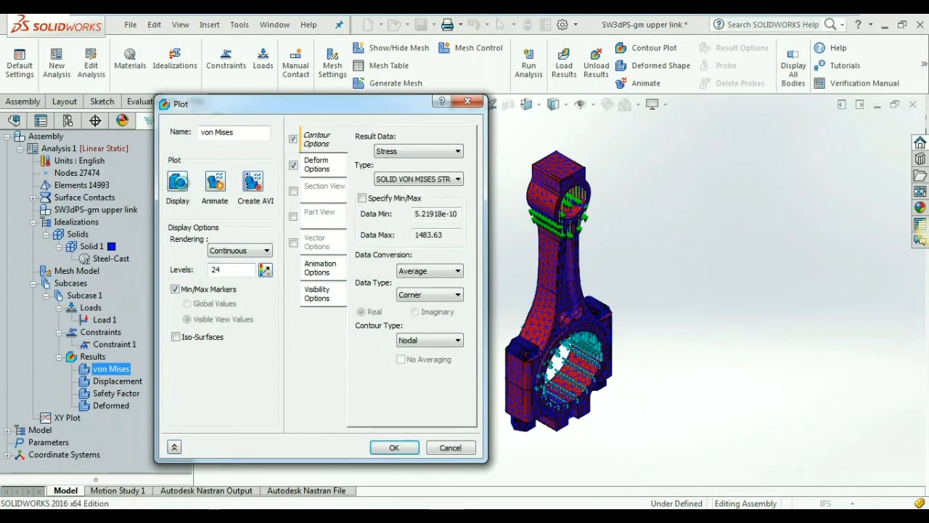
{"action": "left_click", "coordinate": [178, 183]}
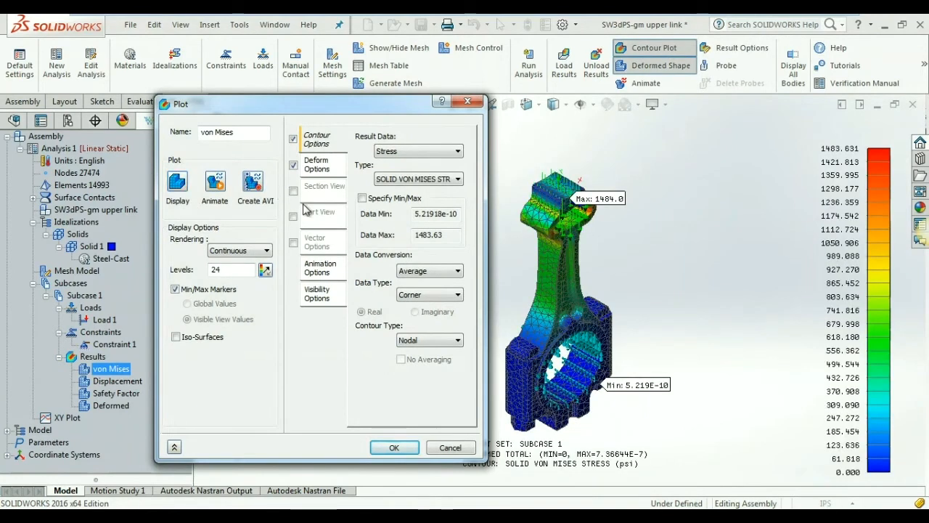
{"action": "left_click_drag", "start_coordinate": [319, 103], "coordinate": [291, 102]}
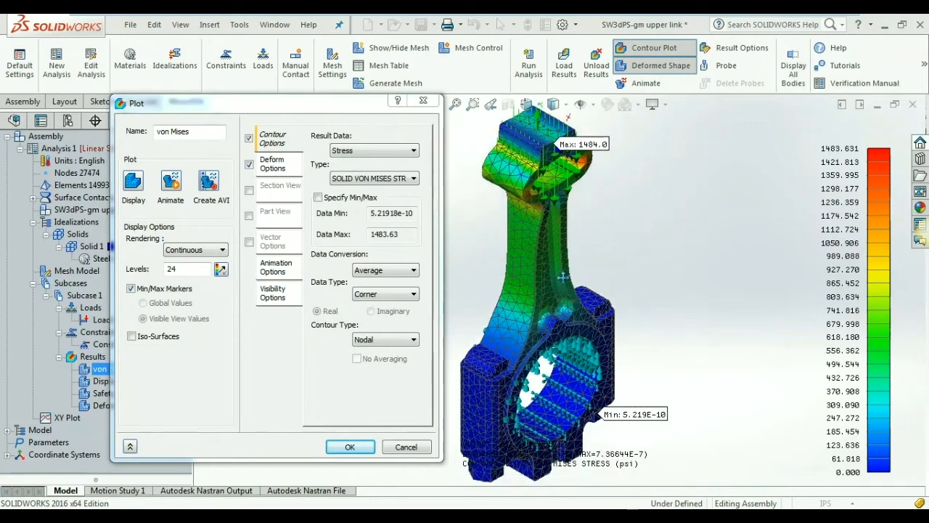
{"action": "left_click_drag", "start_coordinate": [563, 279], "coordinate": [549, 299]}
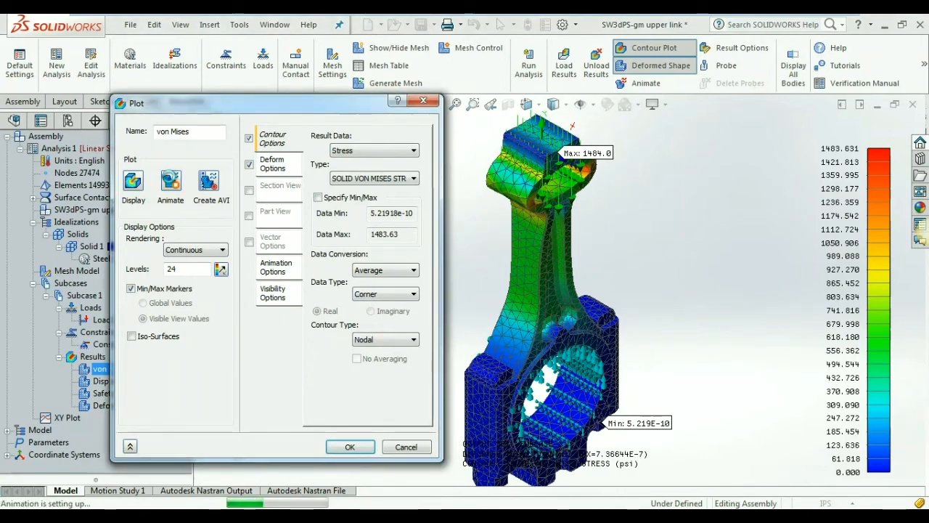
{"action": "left_click", "coordinate": [170, 182]}
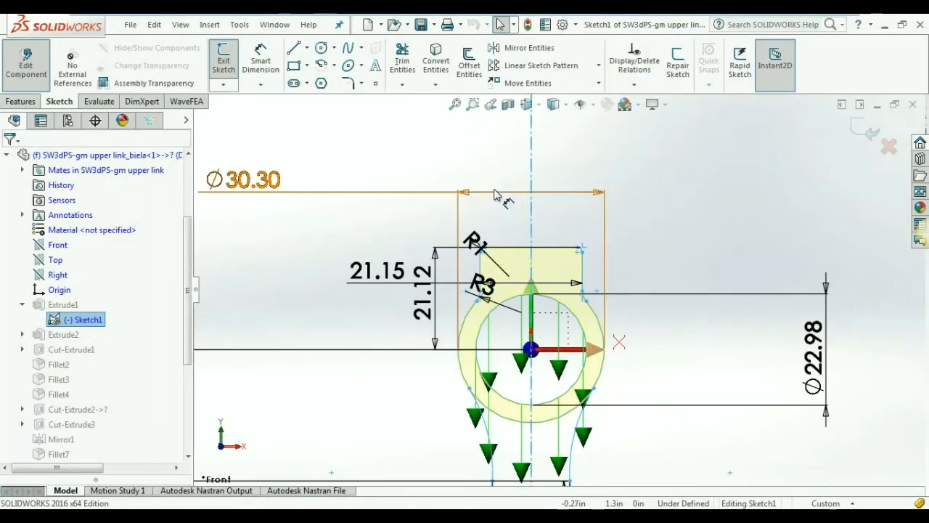
Change the 30.30 diameter dimension of the small-end ring to 1 in Sketch1.
{"action": "left_click", "coordinate": [254, 180]}
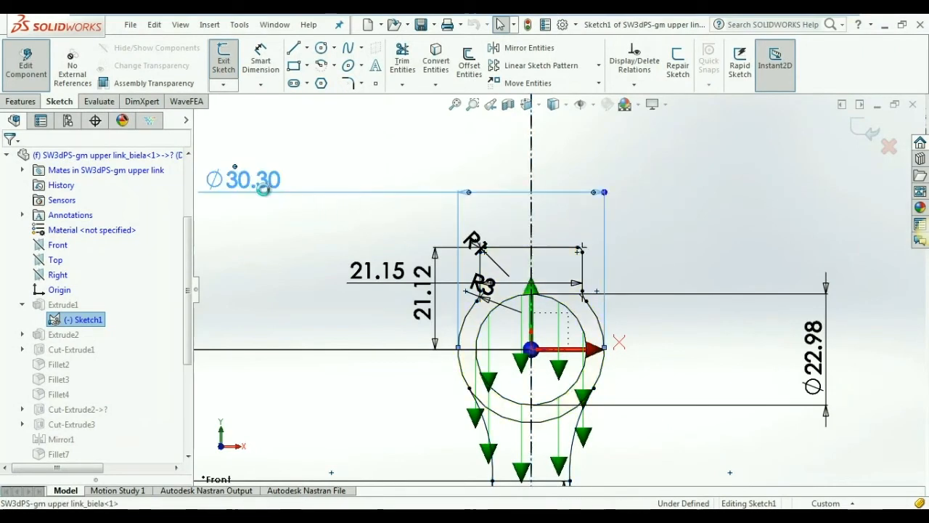
{"action": "double_click", "coordinate": [254, 180]}
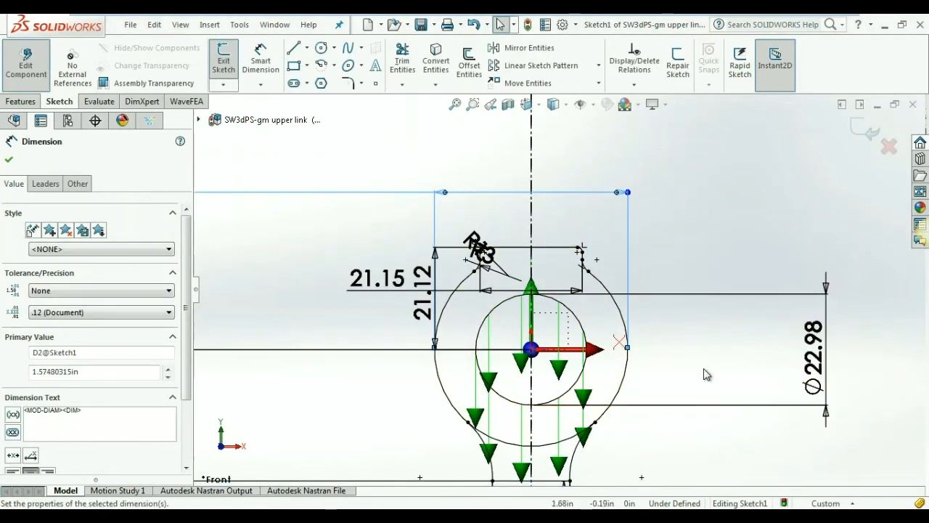
{"action": "mouse_move", "coordinate": [559, 400]}
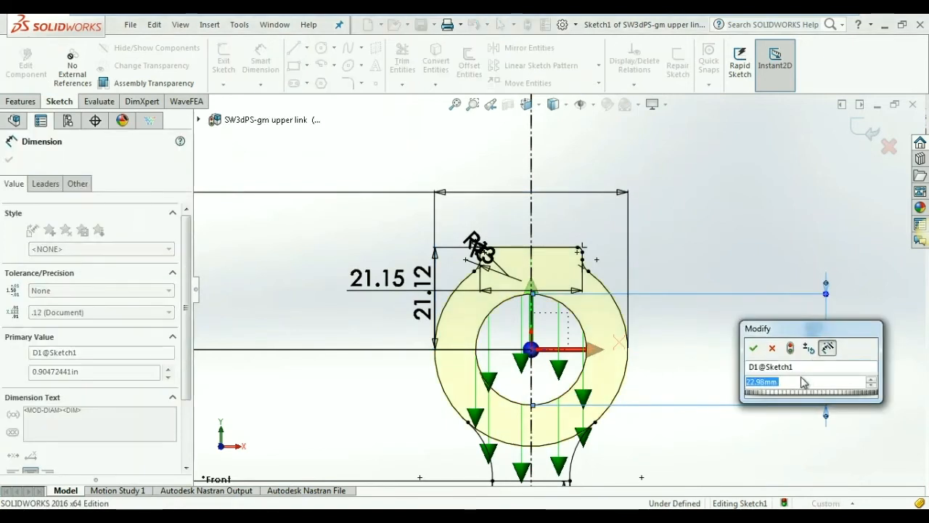
{"action": "type", "text": "1"}
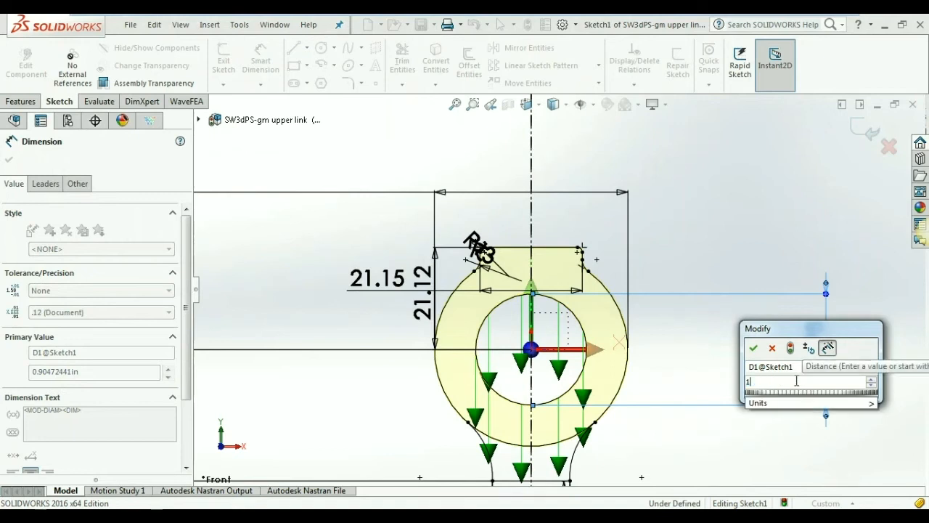
{"action": "left_click", "coordinate": [754, 349]}
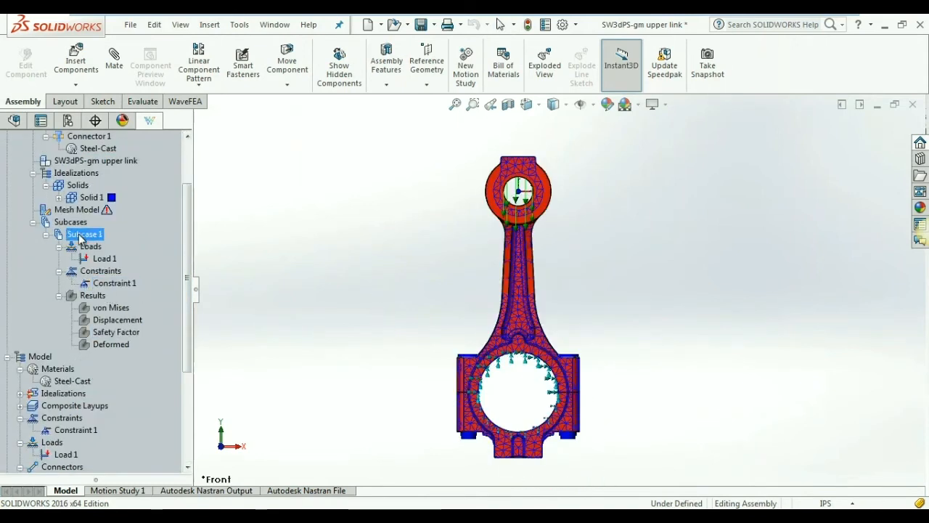
Regenerate the mesh for the redesigned rod and re-run the Nastran solution to completion.
{"action": "right_click", "coordinate": [75, 209]}
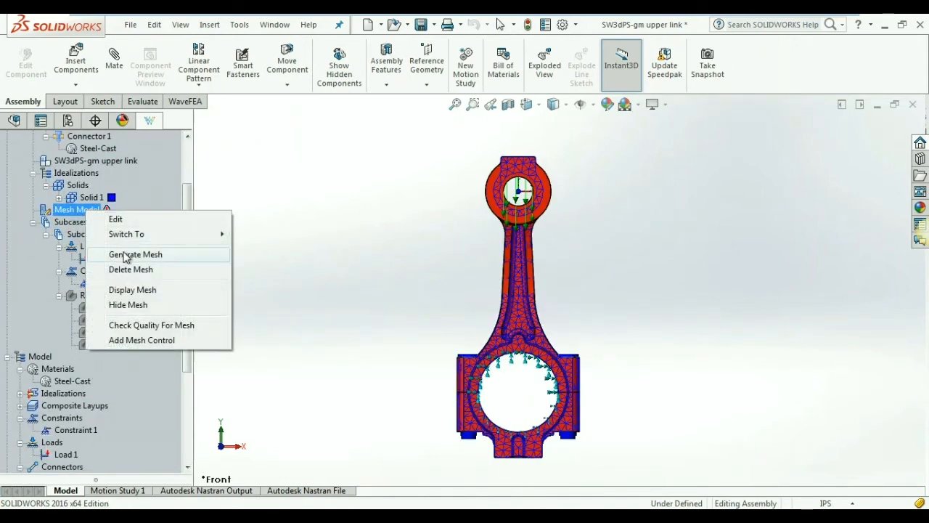
{"action": "left_click", "coordinate": [135, 254]}
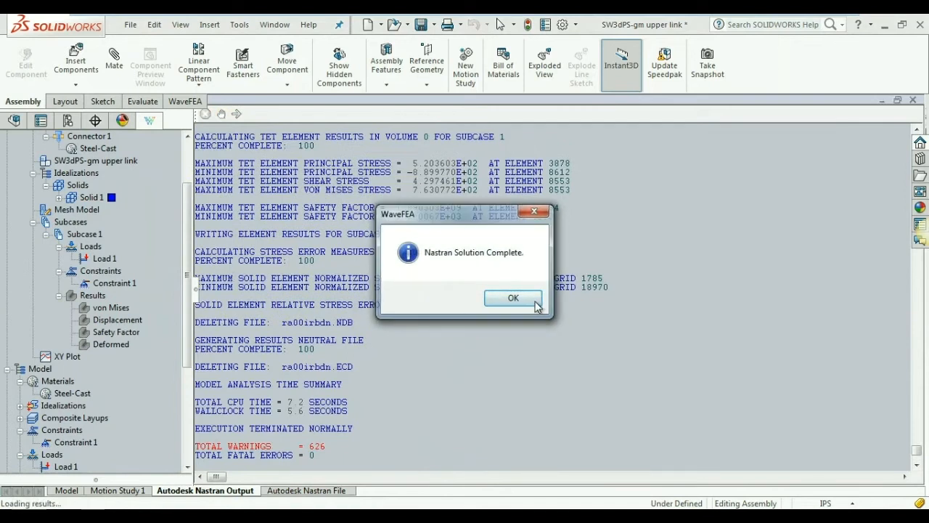
{"action": "left_click", "coordinate": [512, 298]}
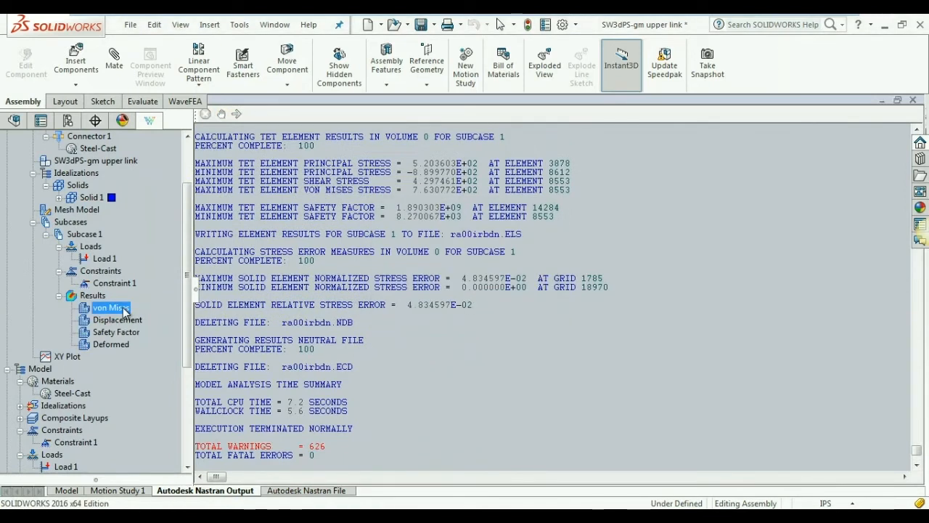
{"action": "left_click", "coordinate": [65, 491]}
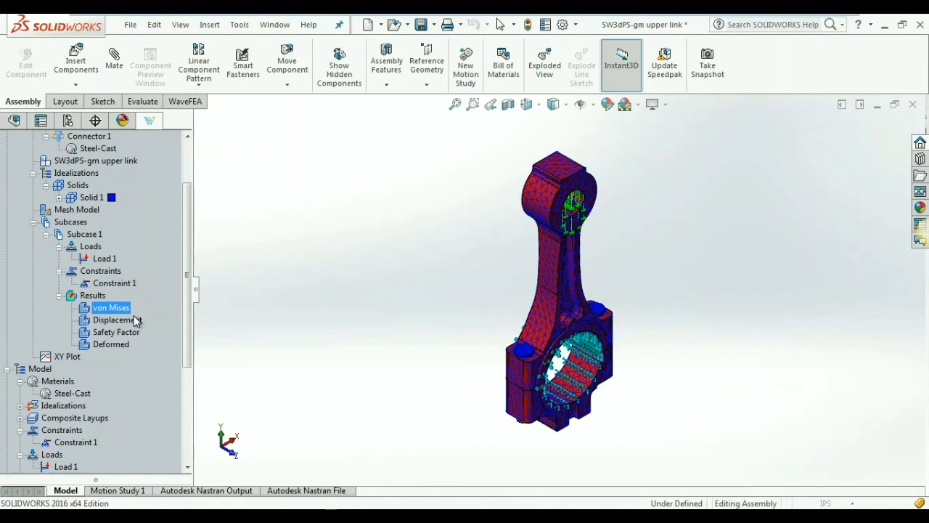
Display and animate the new von Mises contour, now peaking near 670 psi.
{"action": "double_click", "coordinate": [110, 308]}
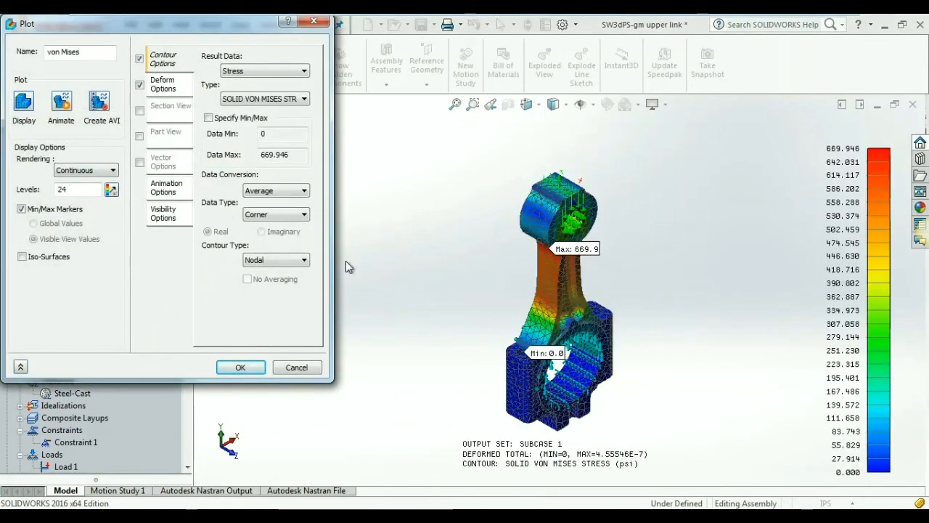
{"action": "mouse_move", "coordinate": [471, 261]}
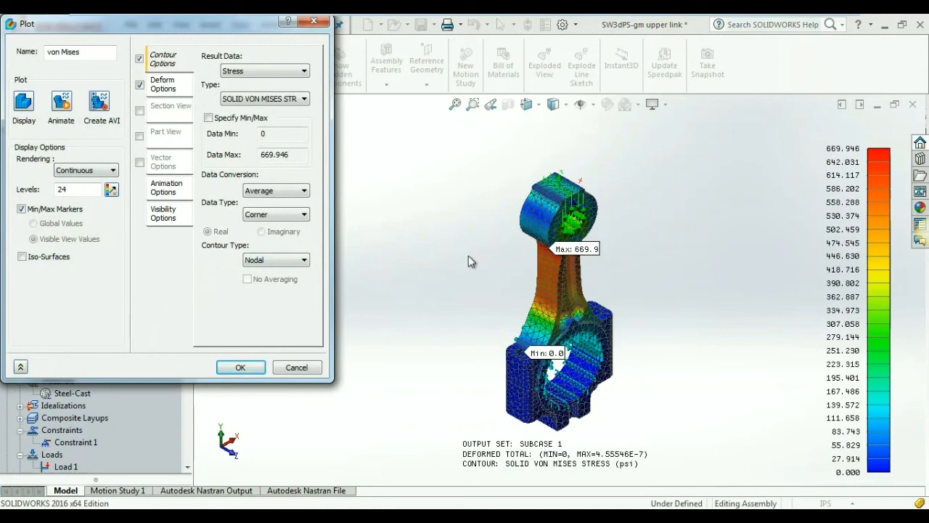
{"action": "left_click", "coordinate": [162, 213]}
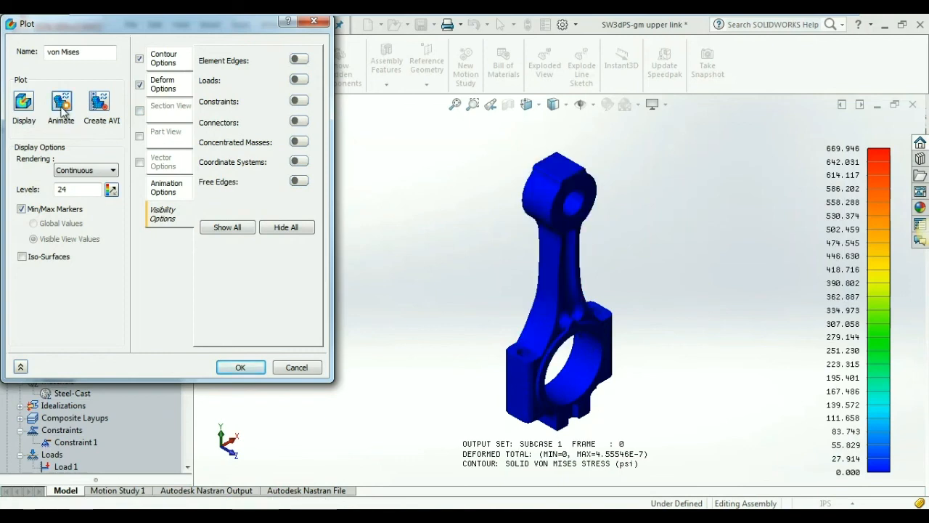
{"action": "left_click", "coordinate": [61, 102]}
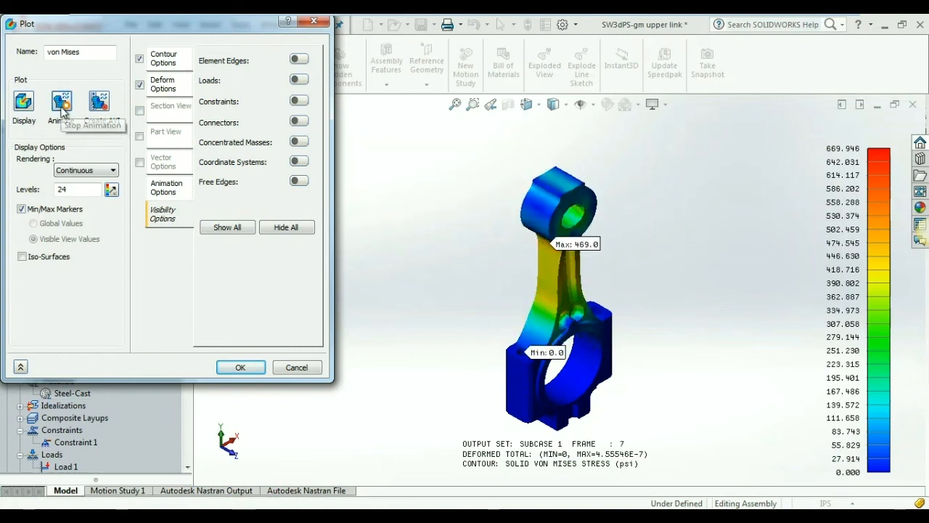